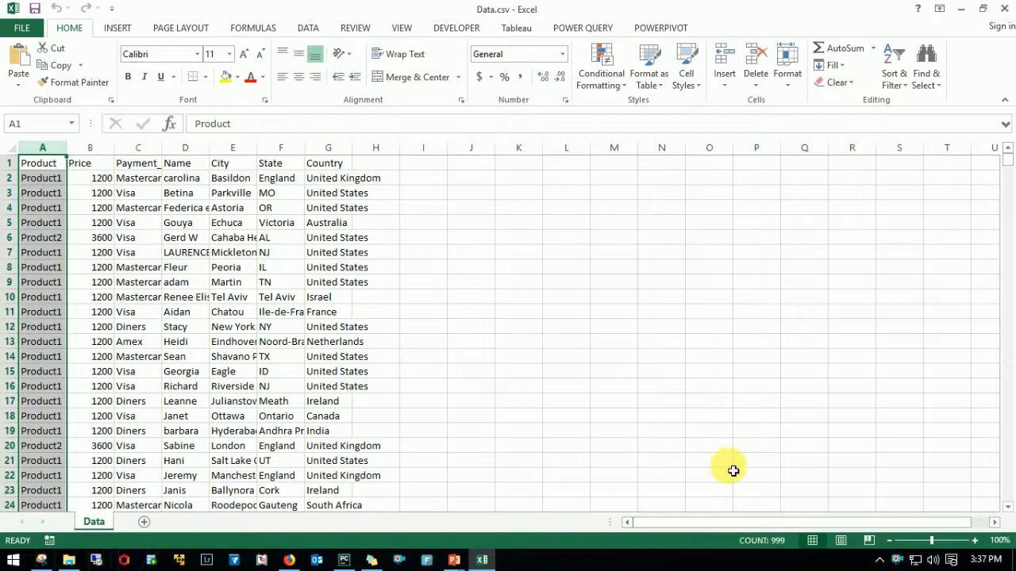
{"action": "mouse_move", "coordinate": [780, 552]}
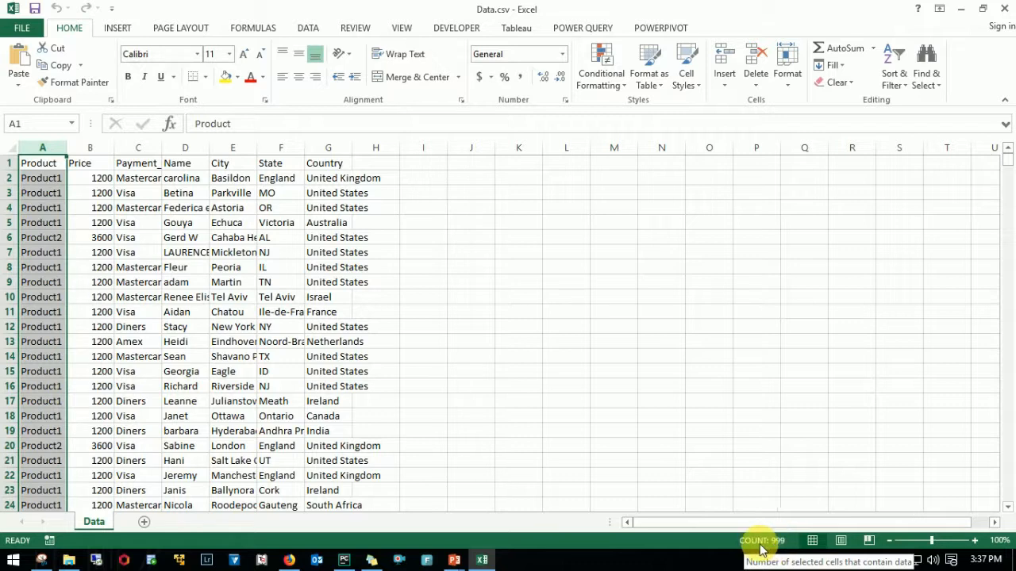
{"action": "mouse_move", "coordinate": [565, 162]}
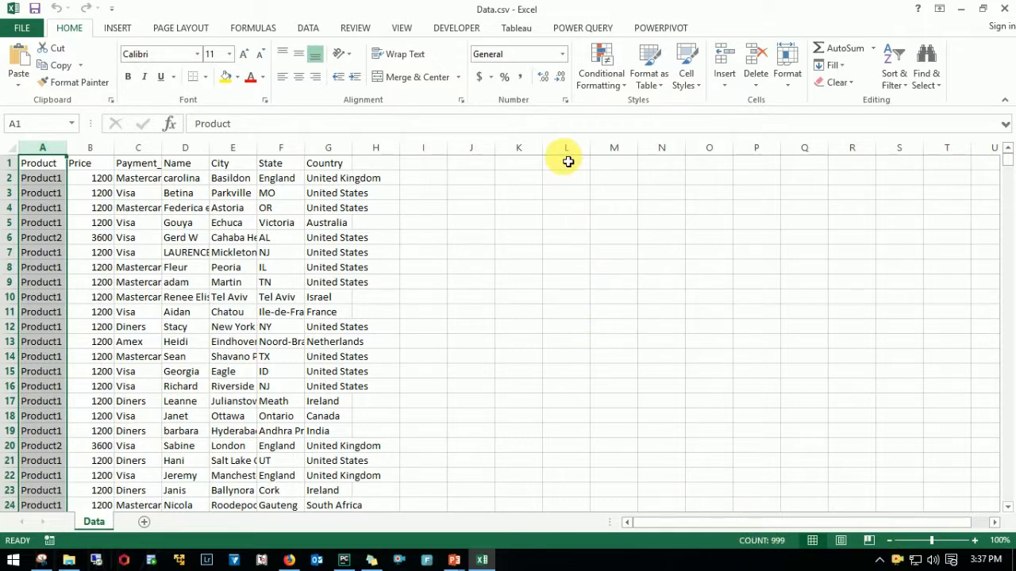
Begin =COUNTA( in cell L4 with the data column as its argument.
{"action": "left_click", "coordinate": [565, 206]}
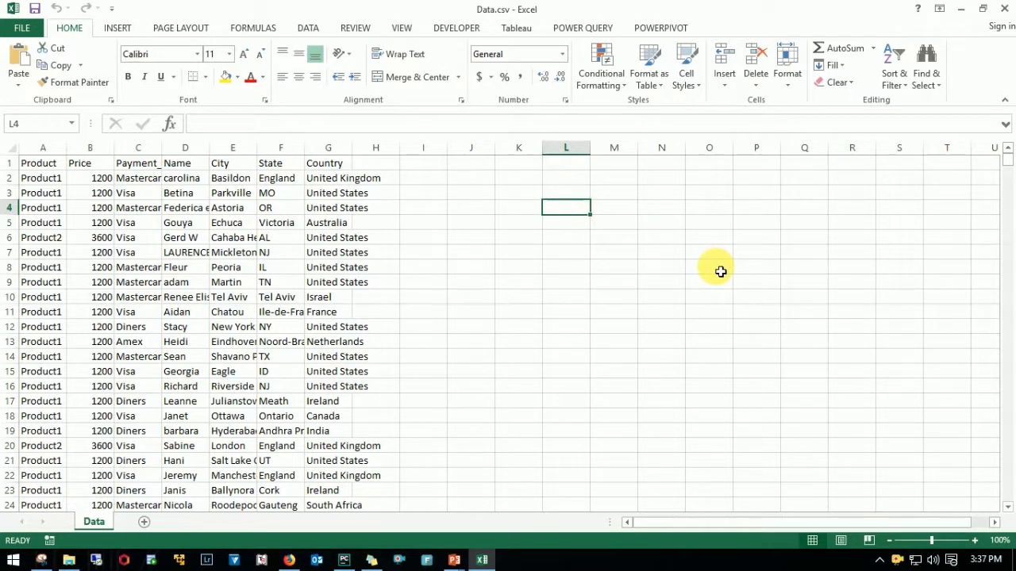
{"action": "type", "text": "=count"}
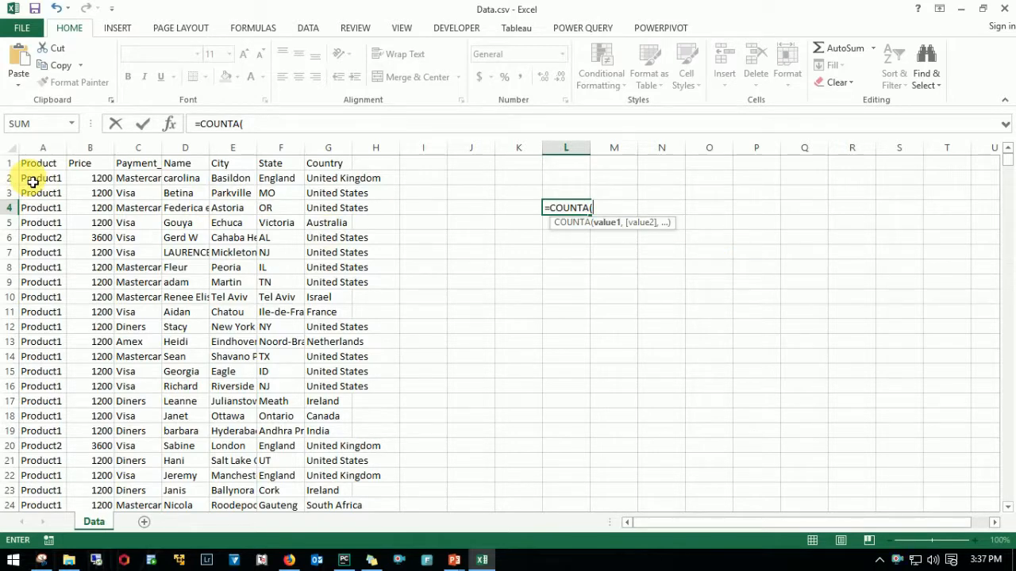
{"action": "left_click", "coordinate": [43, 147]}
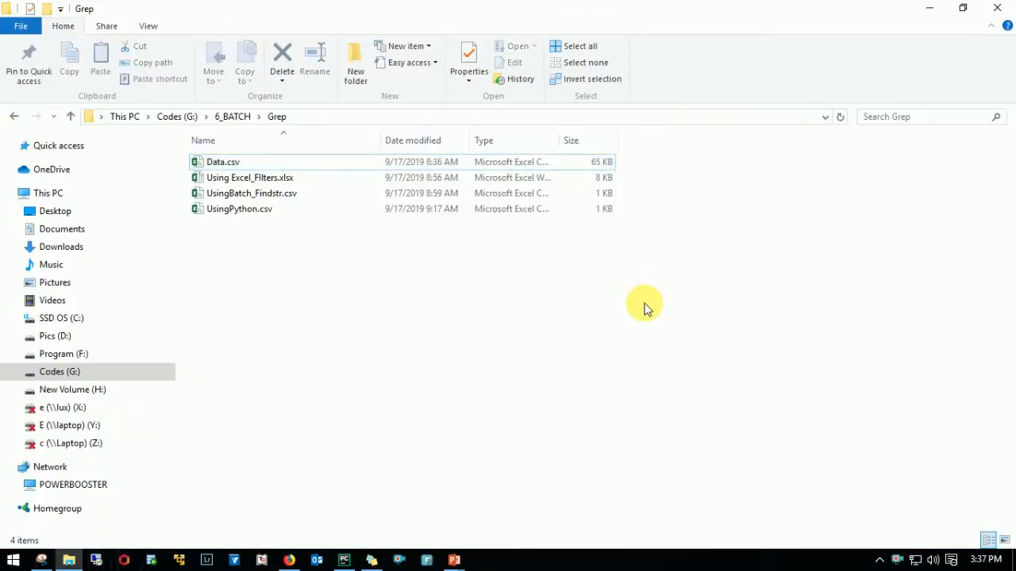
{"action": "mouse_move", "coordinate": [867, 241]}
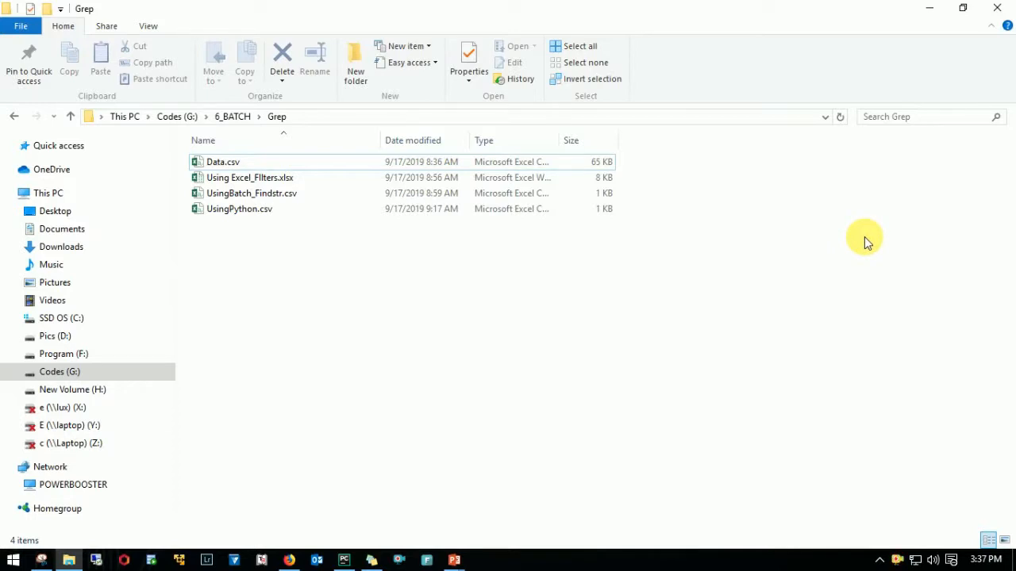
Launch a command prompt from the Grep folder via 'Open command window here'.
{"action": "right_click", "coordinate": [865, 238]}
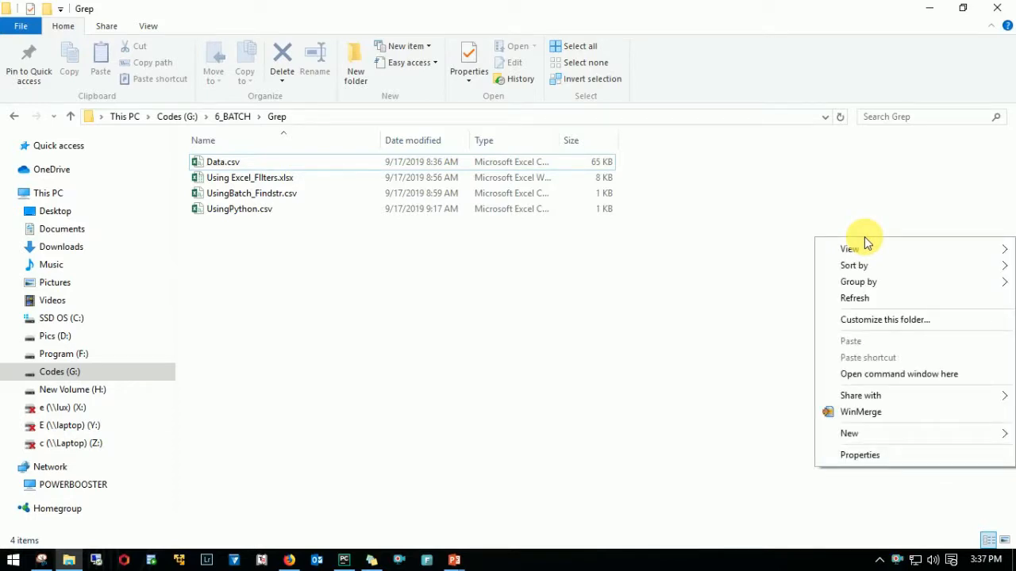
{"action": "mouse_move", "coordinate": [911, 379]}
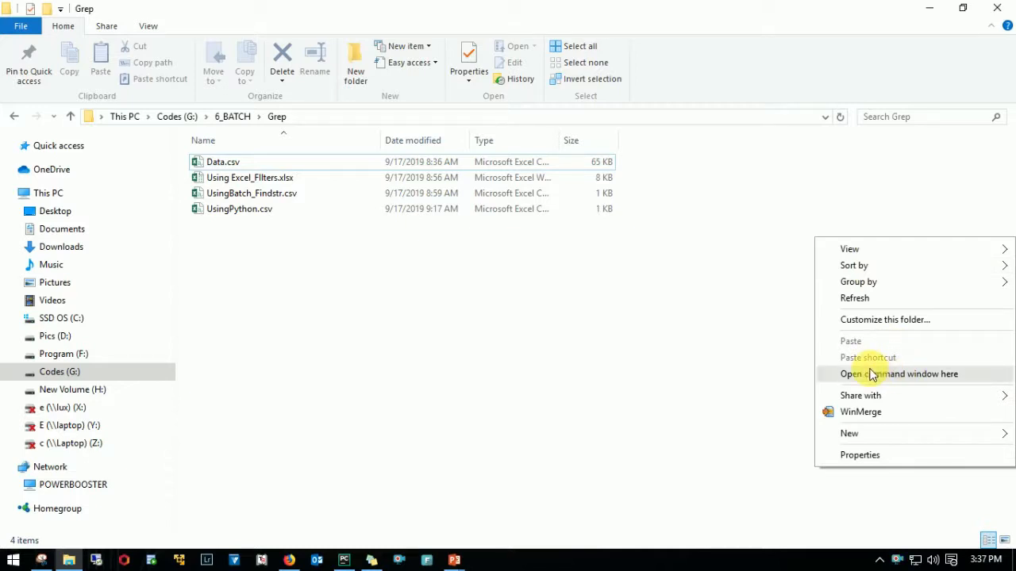
{"action": "left_click", "coordinate": [898, 374]}
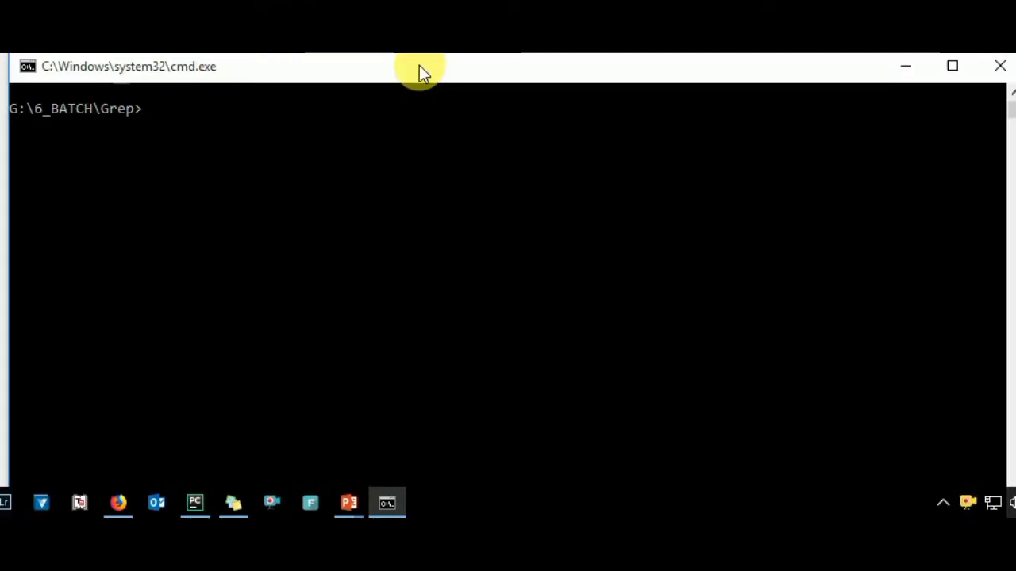
Run find /c /v "" "data.csv" to count the file's lines, then move to PyCharm.
{"action": "type", "text": "find"}
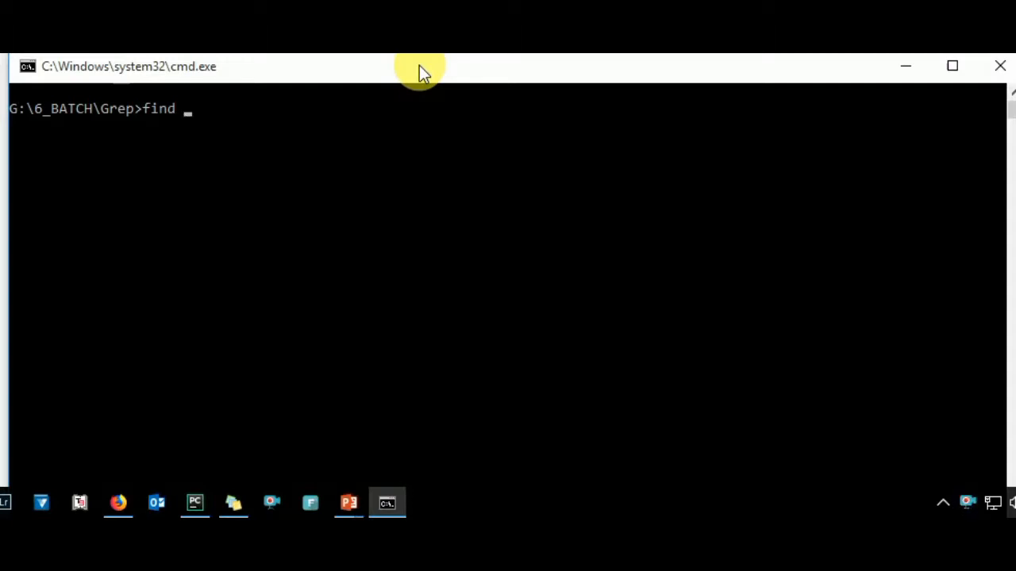
{"action": "type", "text": "/c"}
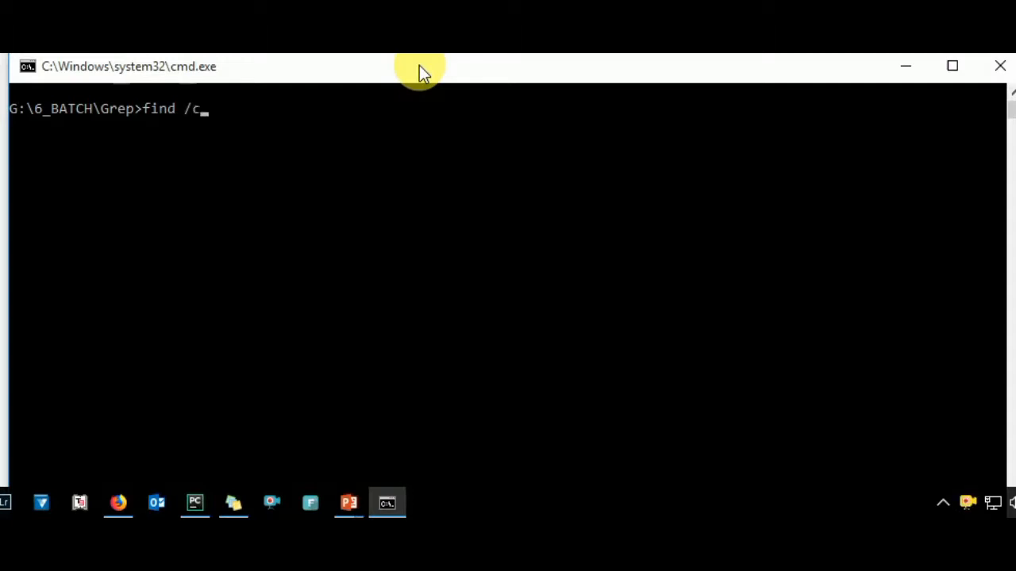
{"action": "type", "text": "/"}
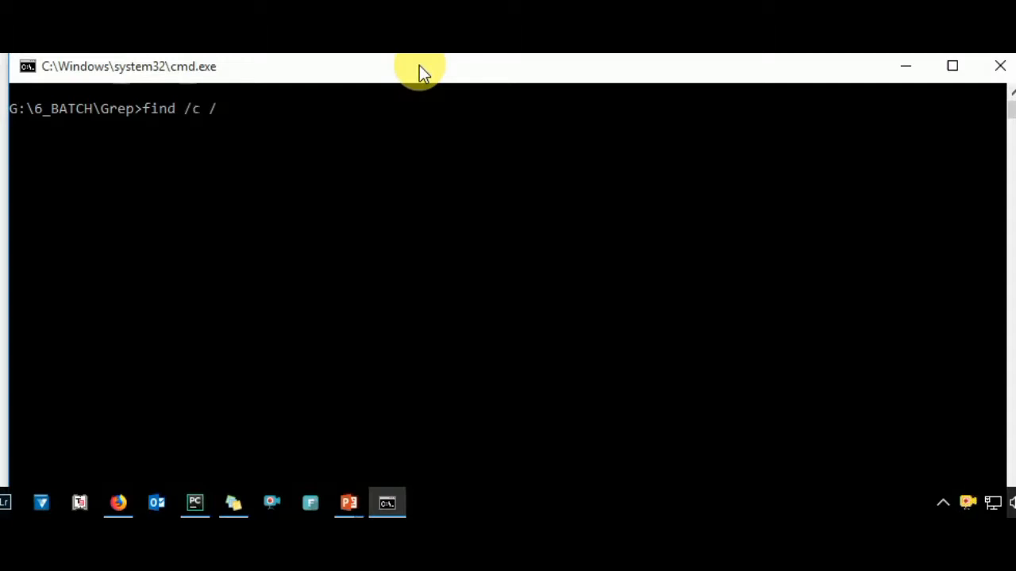
{"action": "type", "text": "/v"}
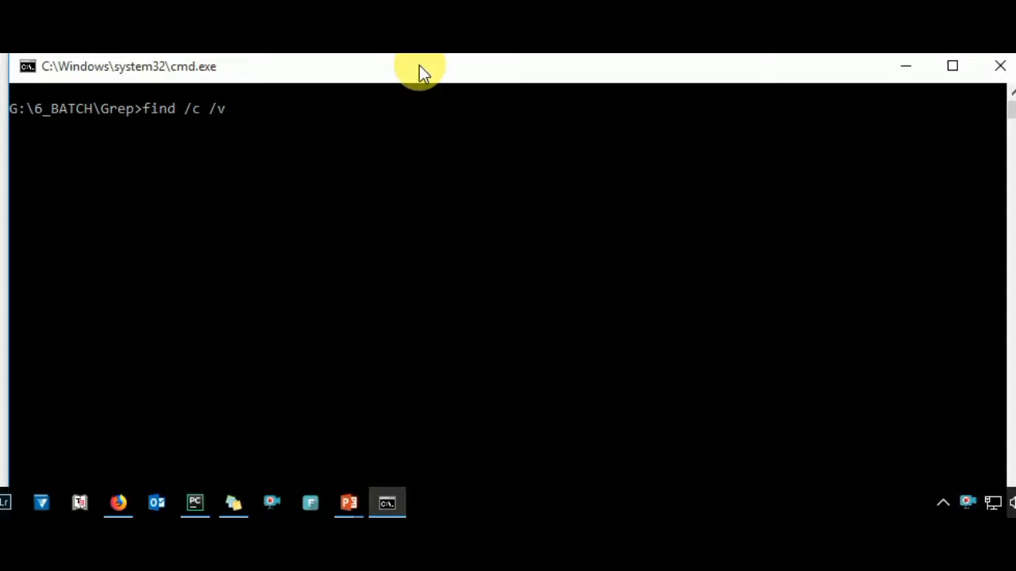
{"action": "type", "text": "\""}
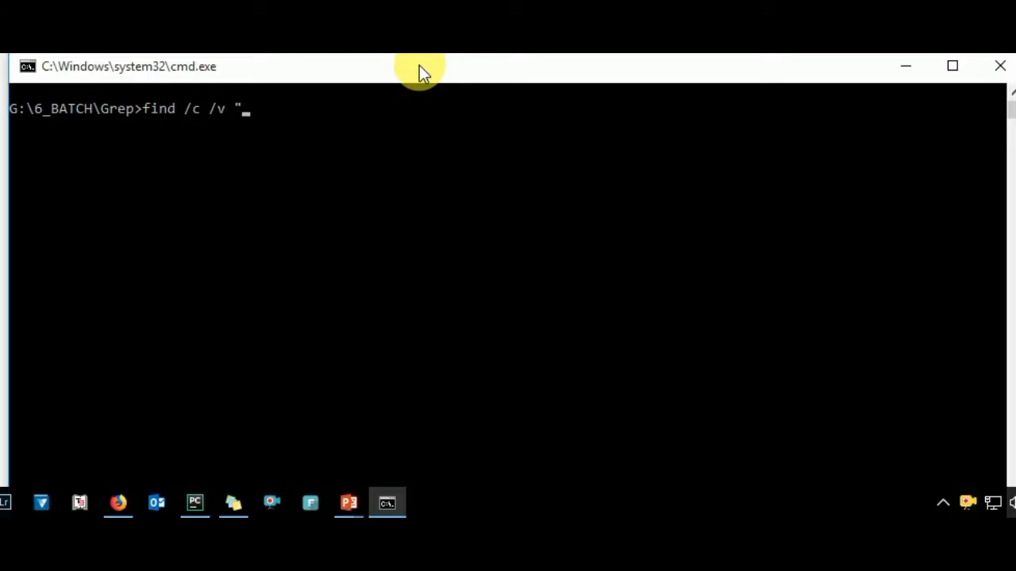
{"action": "type", "text": "\""}
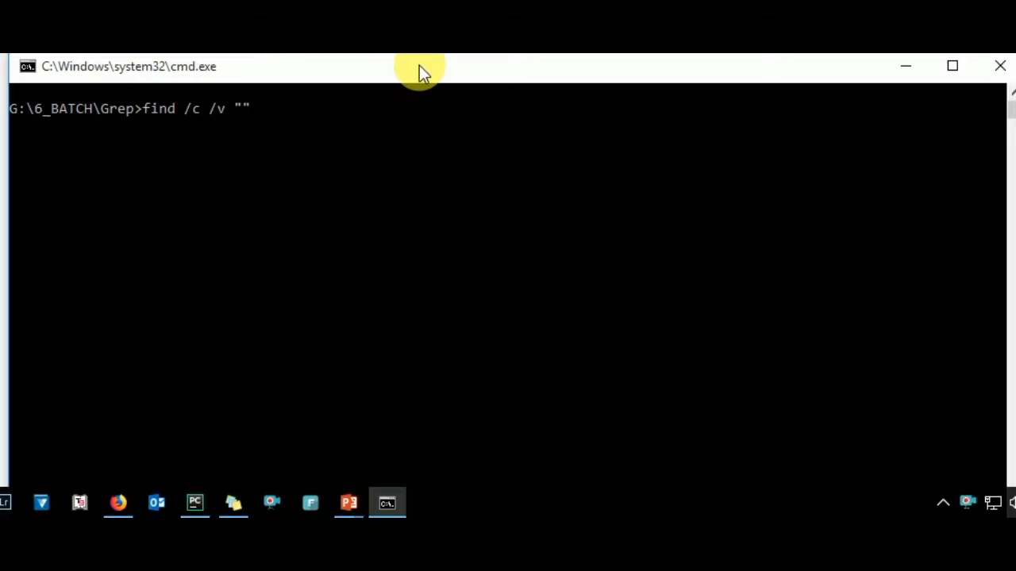
{"action": "type", "text": "\"data.csv"}
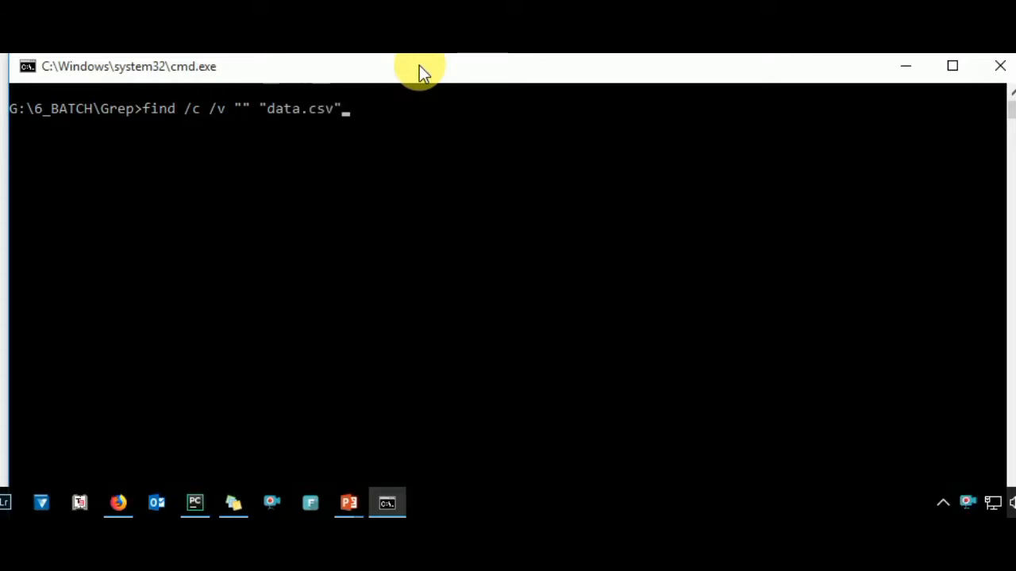
{"action": "key", "text": "Enter"}
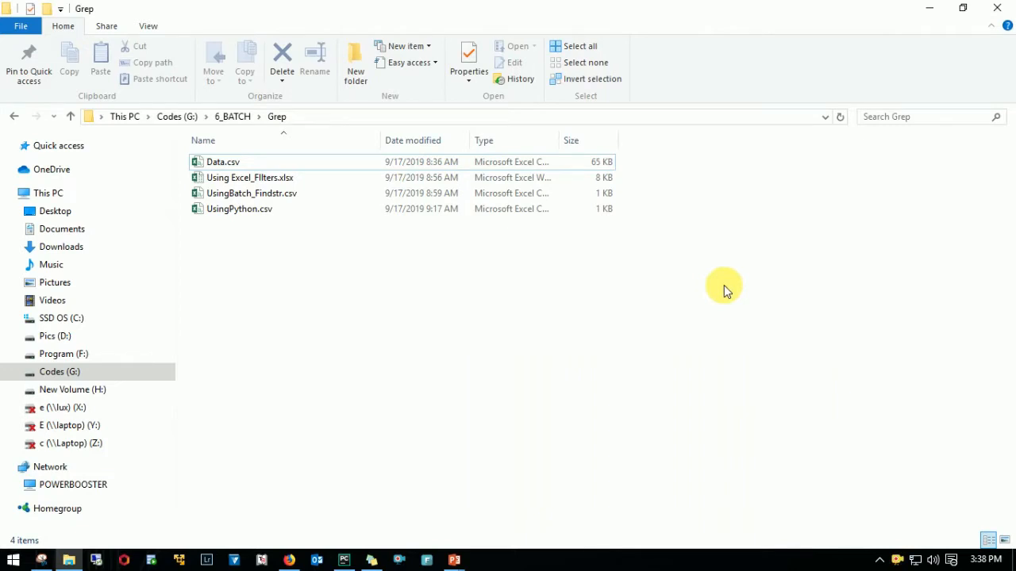
{"action": "mouse_move", "coordinate": [373, 419]}
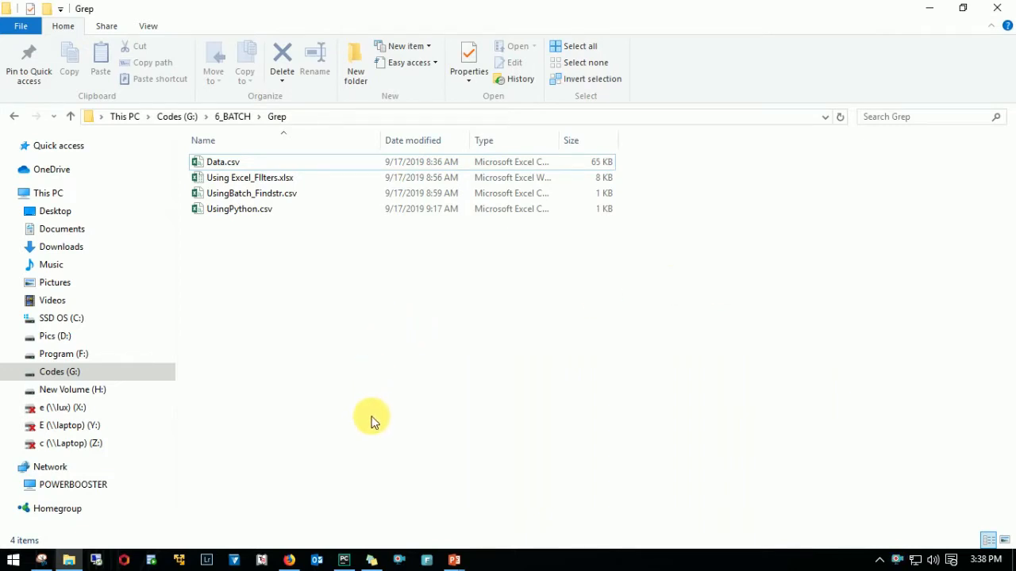
{"action": "left_click", "coordinate": [343, 560]}
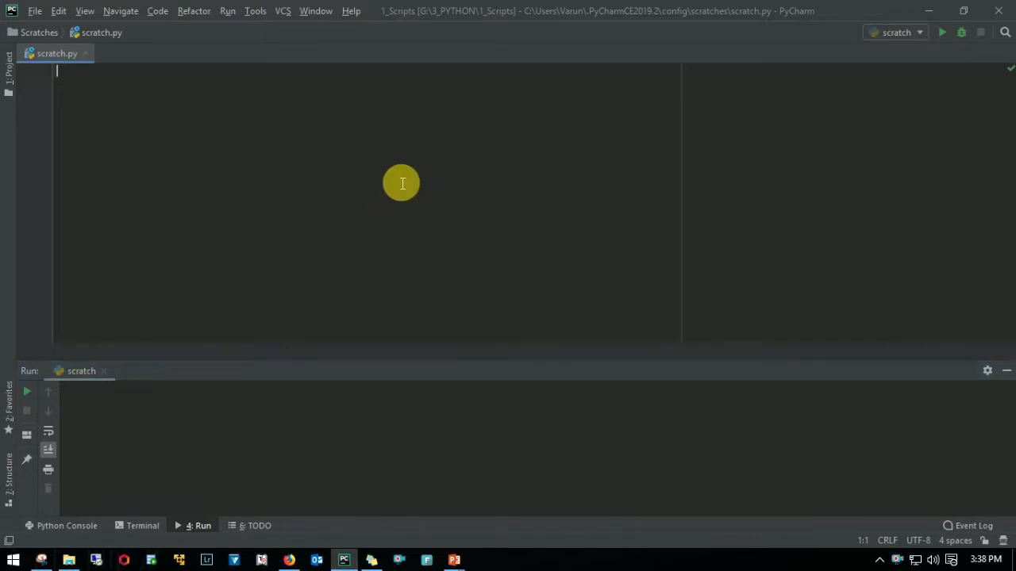
Import pandas and read G:/6_BATCH/Grep/data.csv into DataFrame df.
{"action": "type", "text": "import pandas as p"}
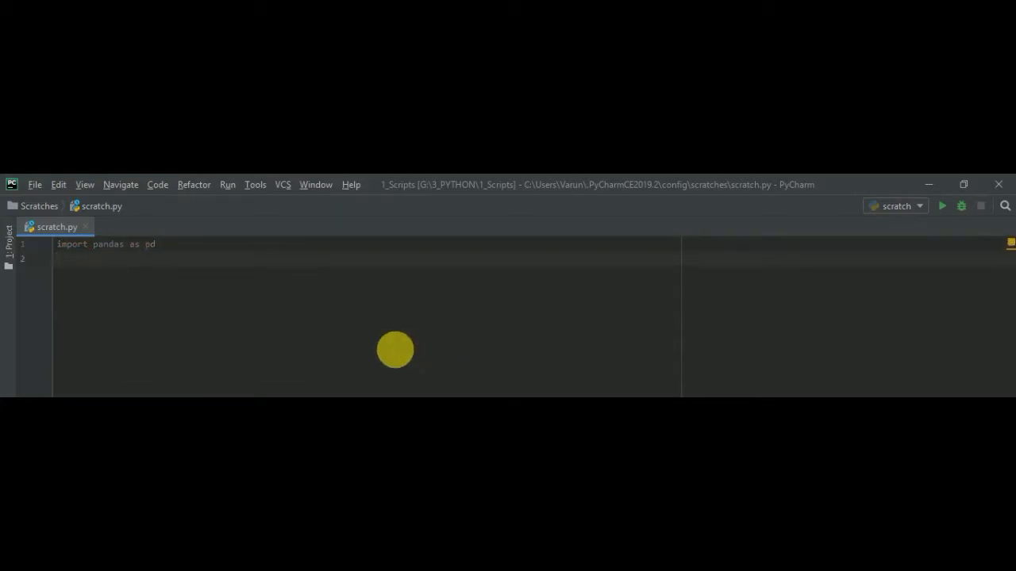
{"action": "type", "text": "df=pd.read_csv('G:\\6_BATCH\\Grep"}
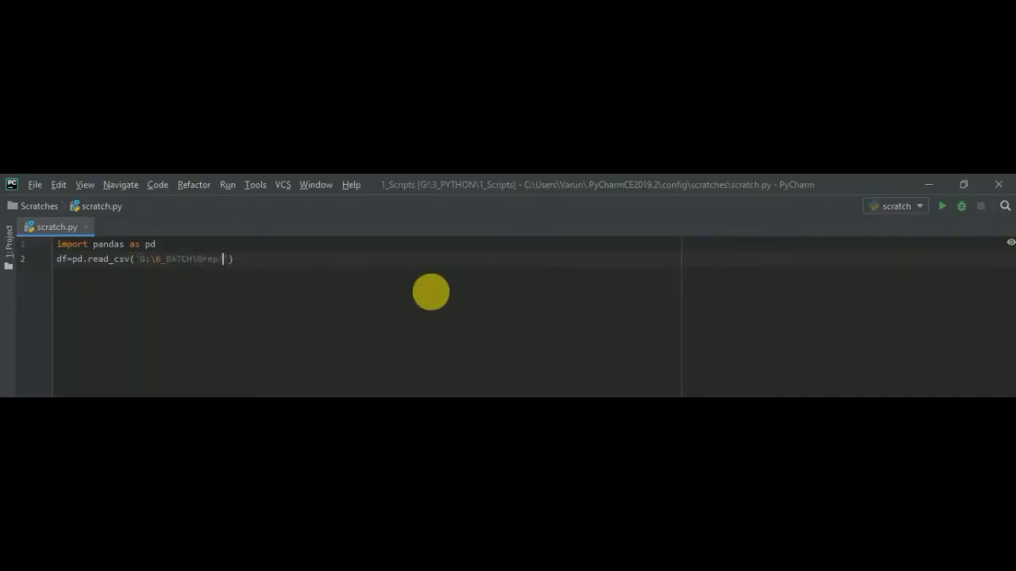
{"action": "type", "text": "/data.c"}
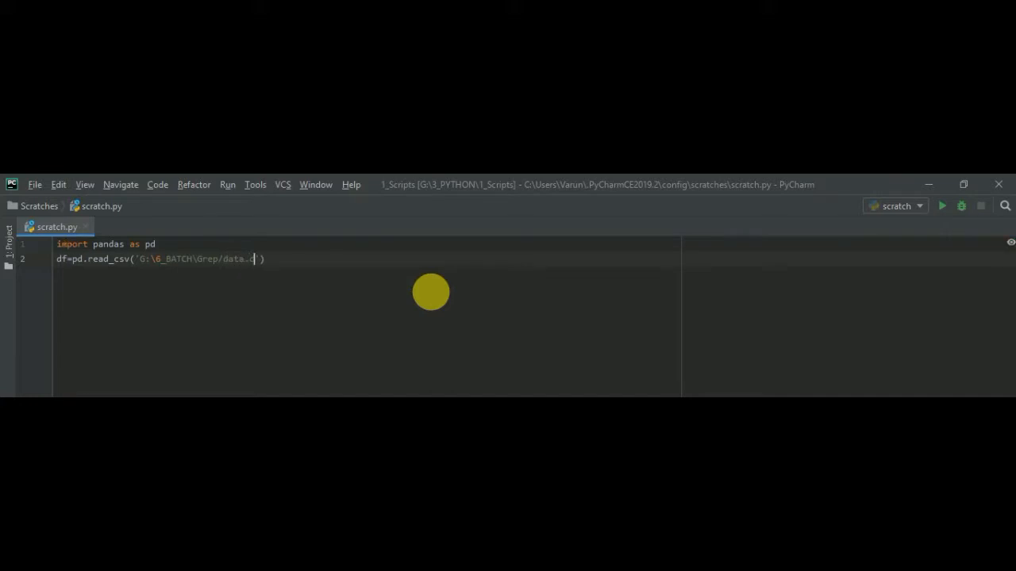
{"action": "type", "text": "sv"}
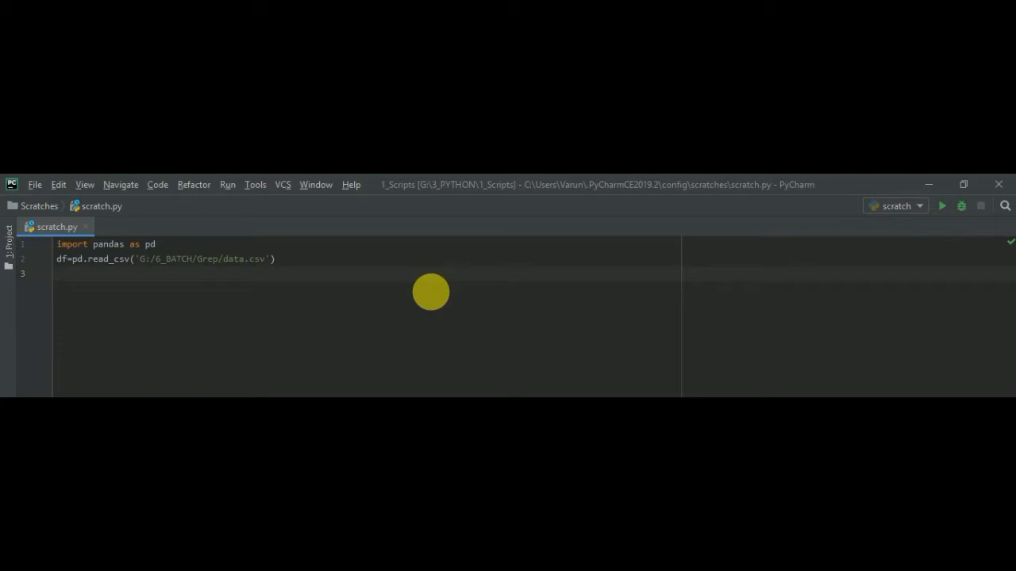
Add print(df.count()) to output each column's row count.
{"action": "type", "text": "df.c"}
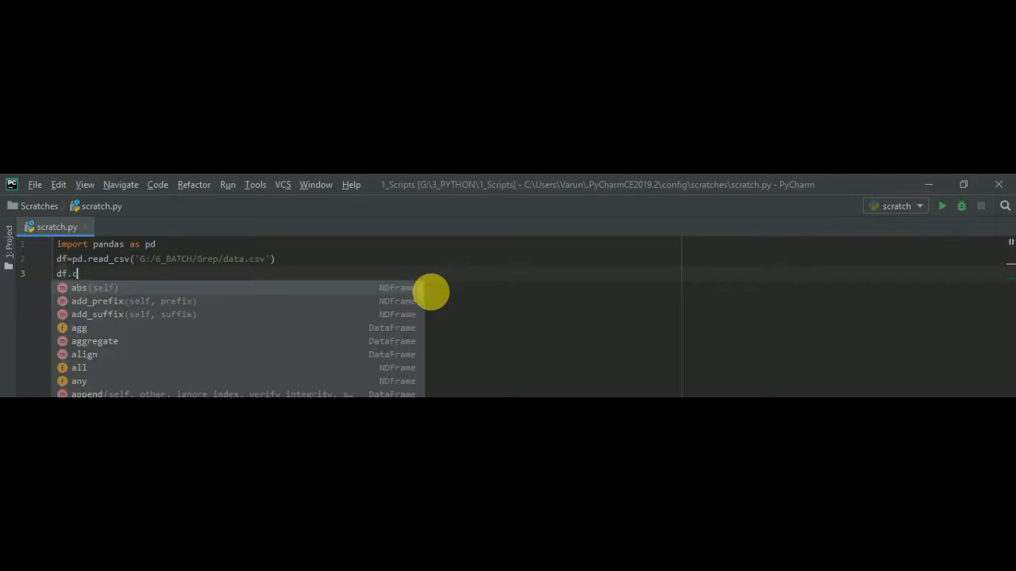
{"action": "type", "text": "ount("}
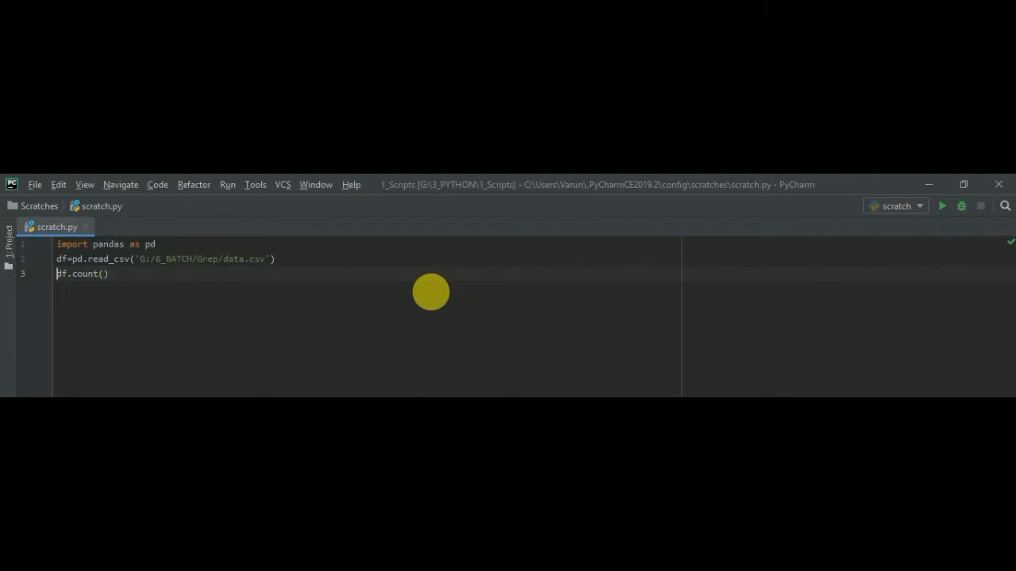
{"action": "type", "text": "print("}
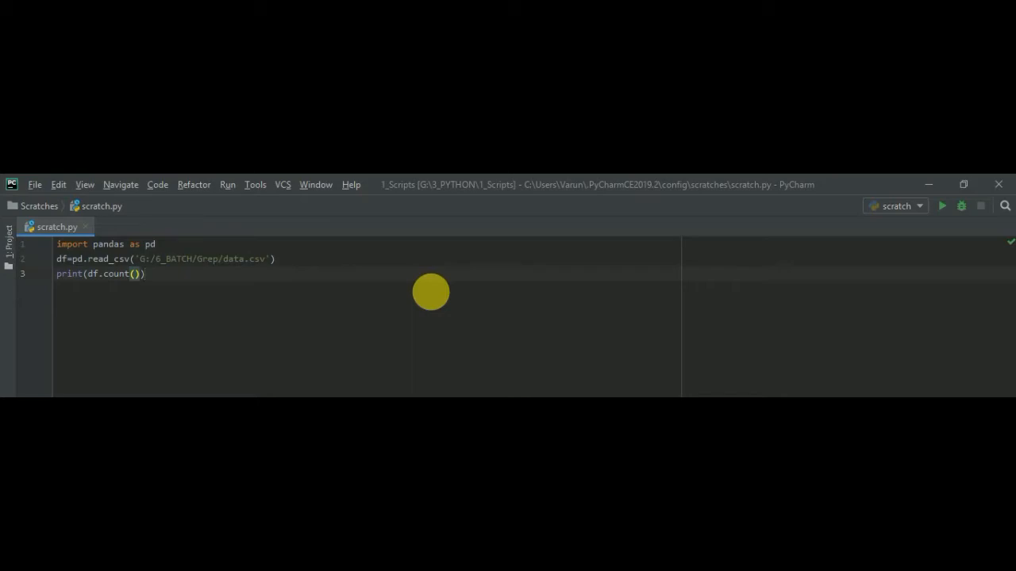
Execute scratch.py to print per-column counts (998, State 997).
{"action": "left_click", "coordinate": [941, 206]}
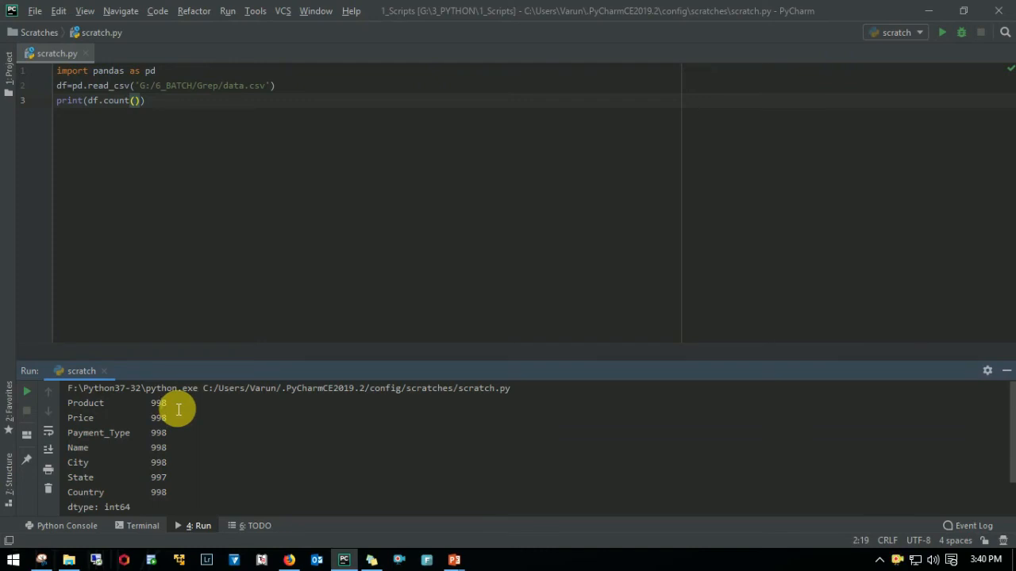
{"action": "mouse_move", "coordinate": [933, 254]}
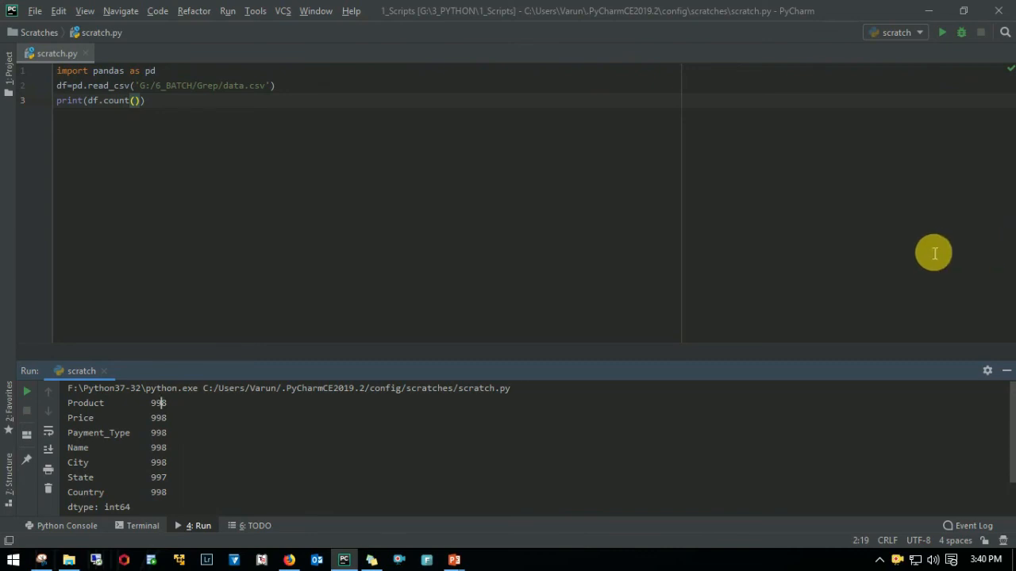
{"action": "mouse_move", "coordinate": [601, 343]}
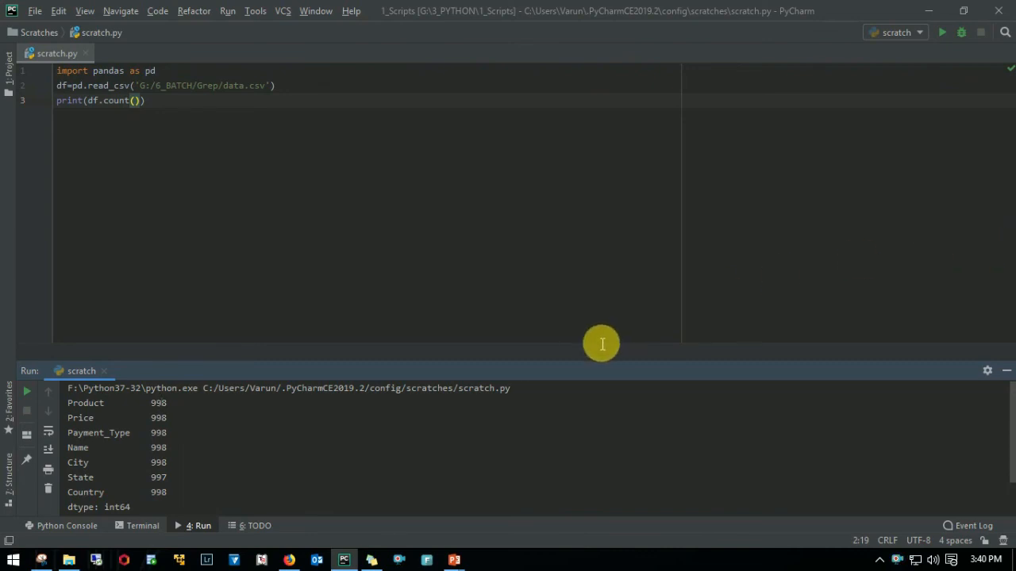